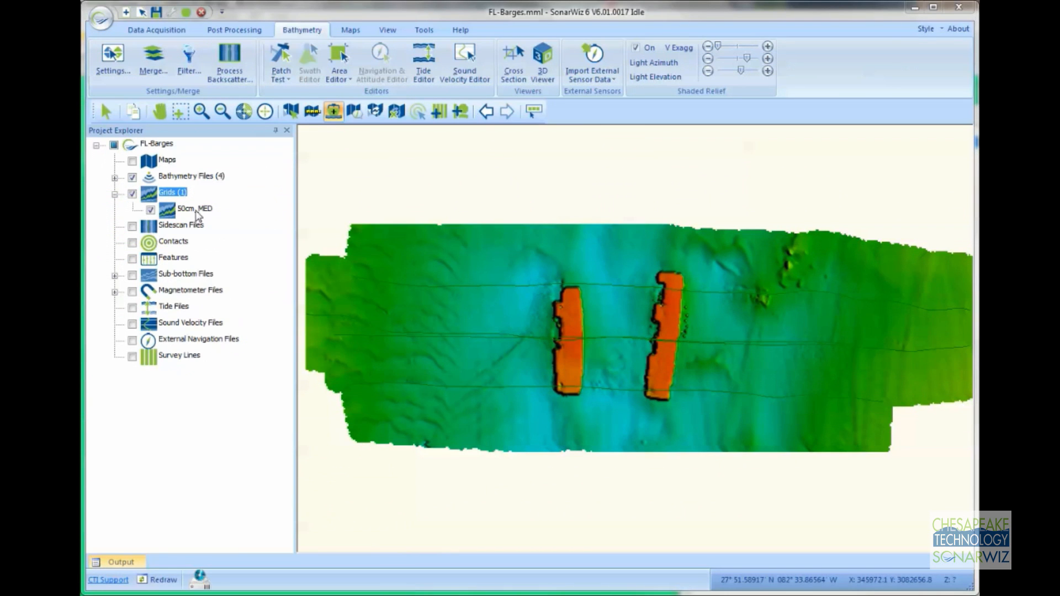
# Start Contour Grid on the 50cm_MED grid from its context menu
pyautogui.rightClick(194, 209)
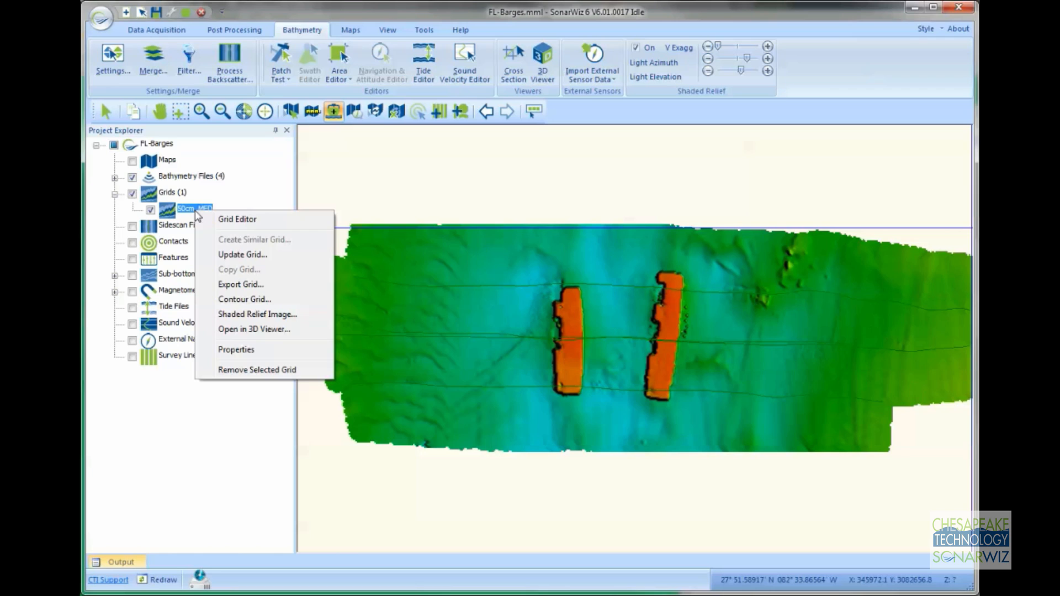
pyautogui.click(244, 299)
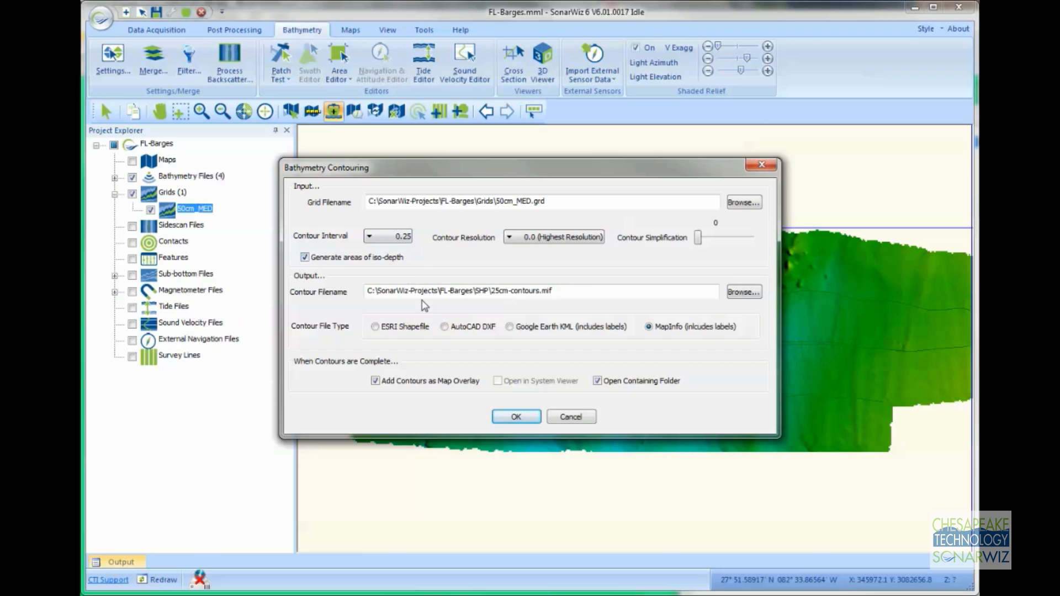
pyautogui.moveTo(565, 347)
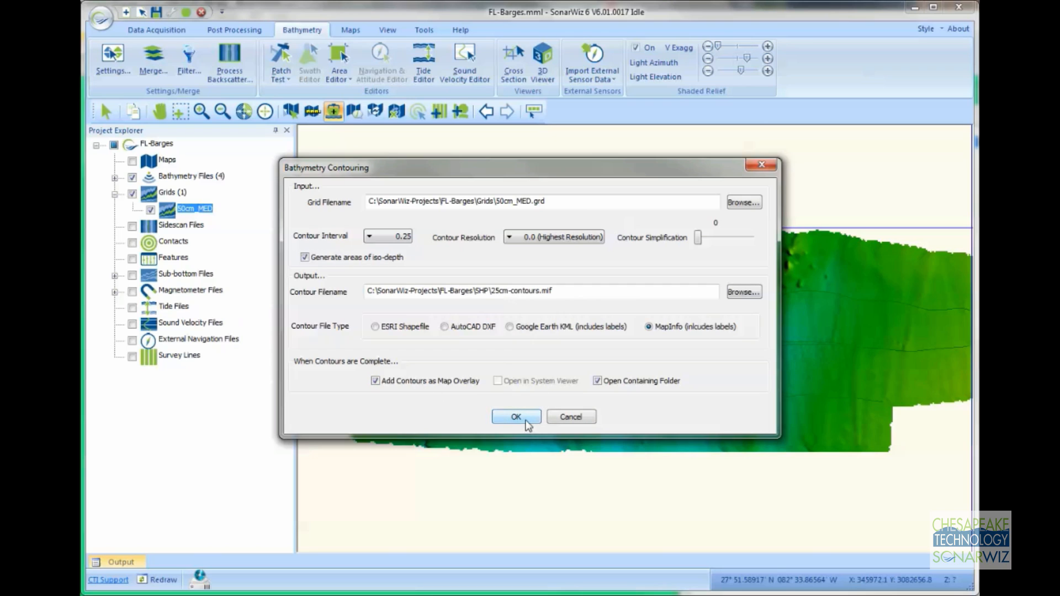
# Generate the 25cm-contours.mif layer, then uncheck it under Maps so the plain grid shows
pyautogui.click(516, 416)
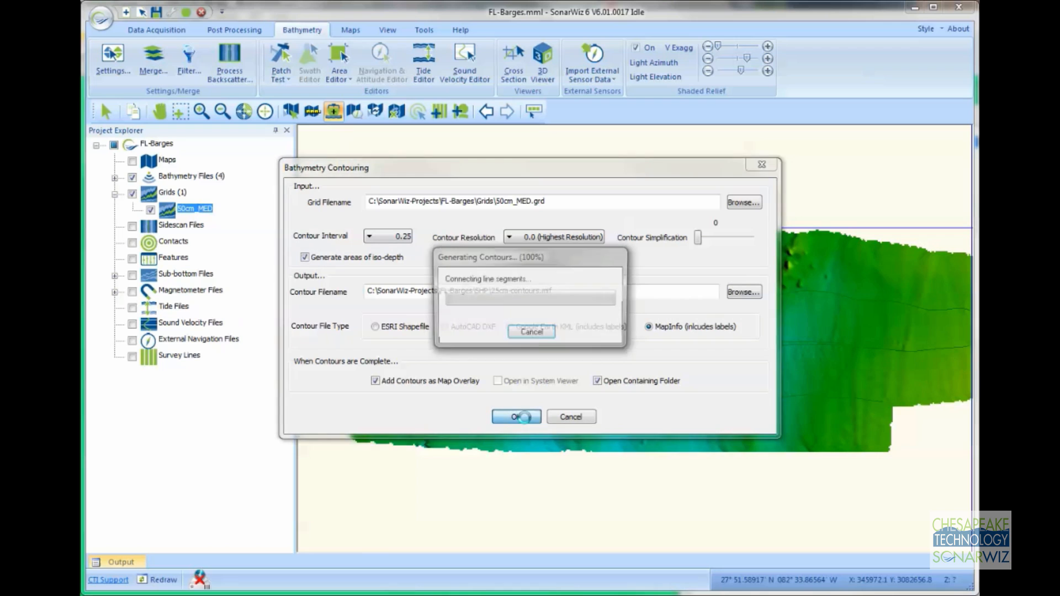
pyautogui.click(516, 417)
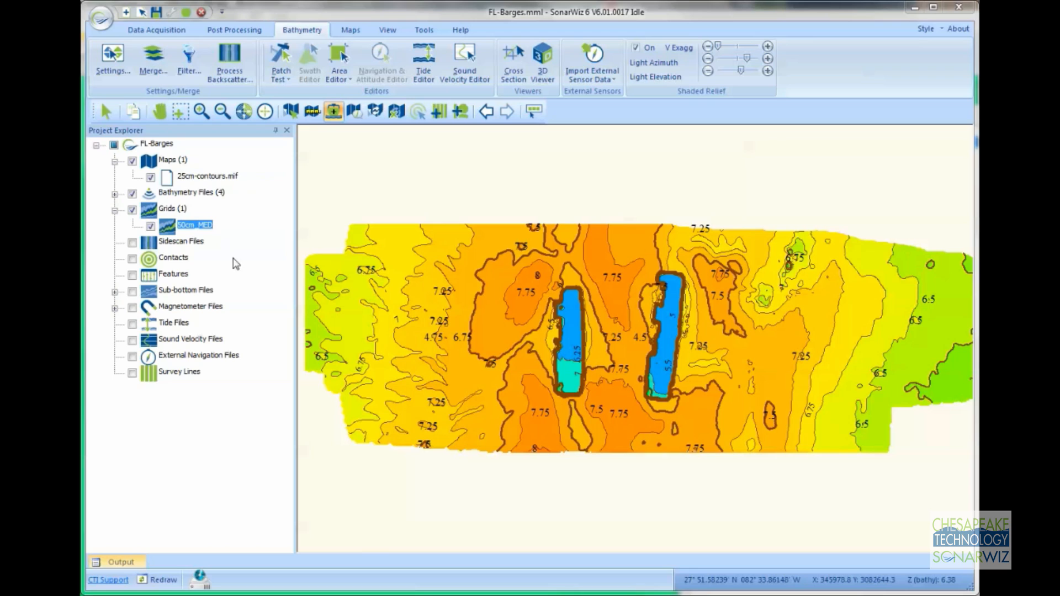
pyautogui.click(207, 175)
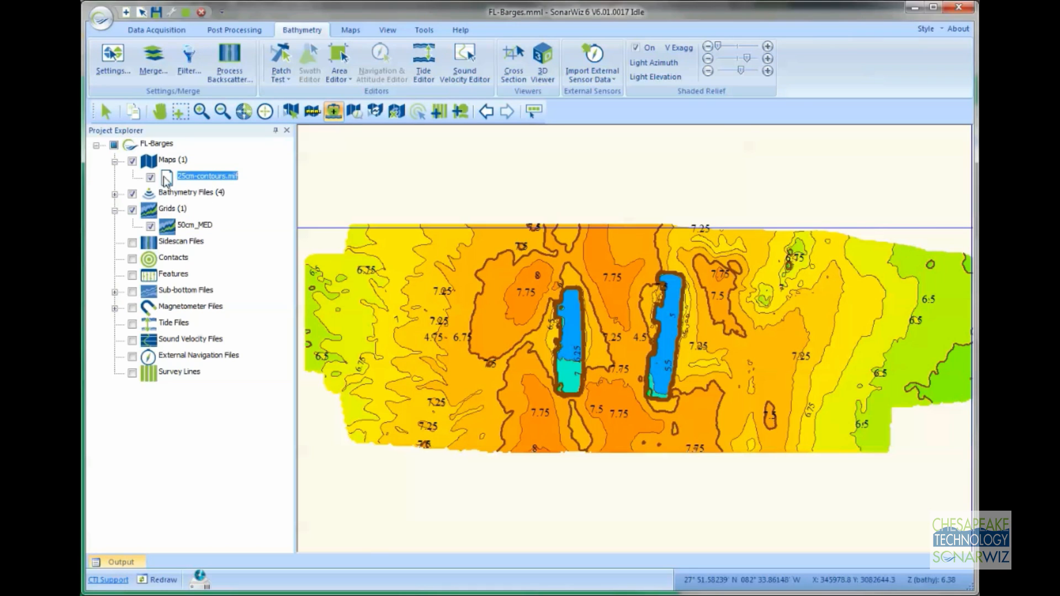
pyautogui.click(132, 162)
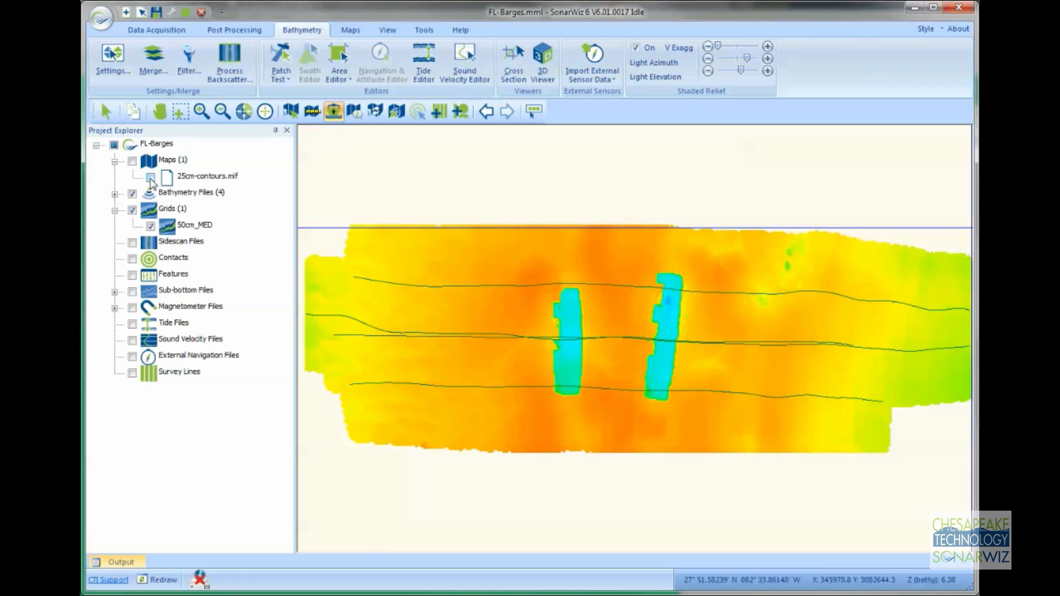
pyautogui.click(152, 177)
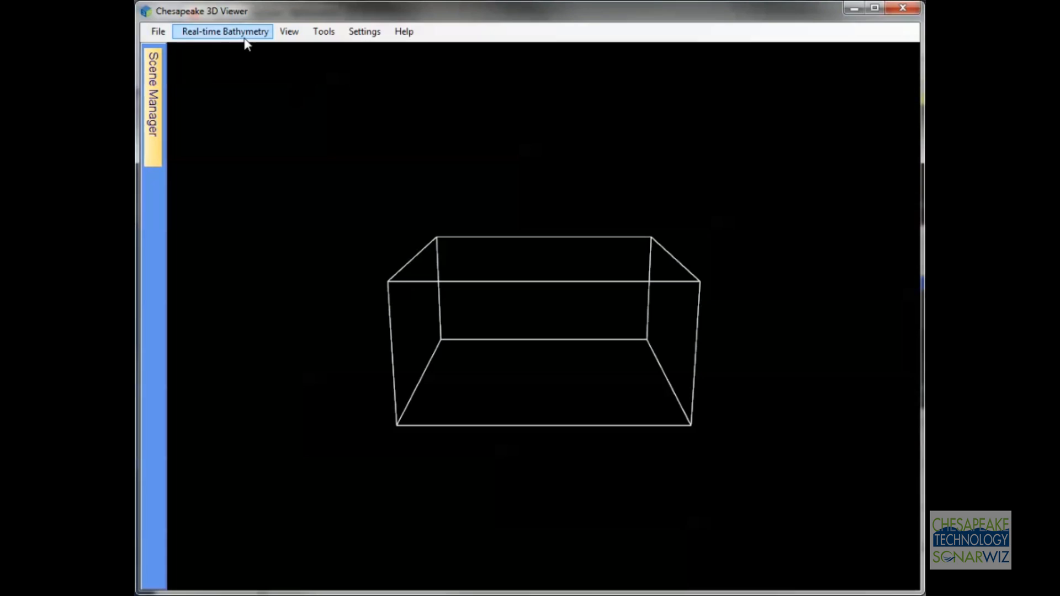
# Enable Real-time Bathymetry with SHP\25cm-contours.mif as its background overlay
pyautogui.click(224, 31)
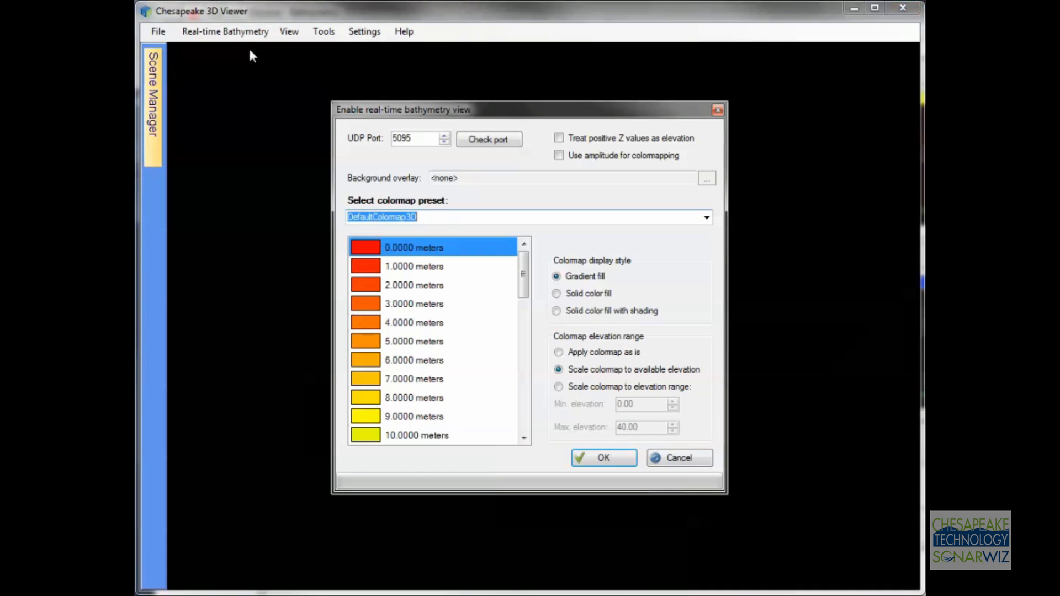
pyautogui.click(705, 178)
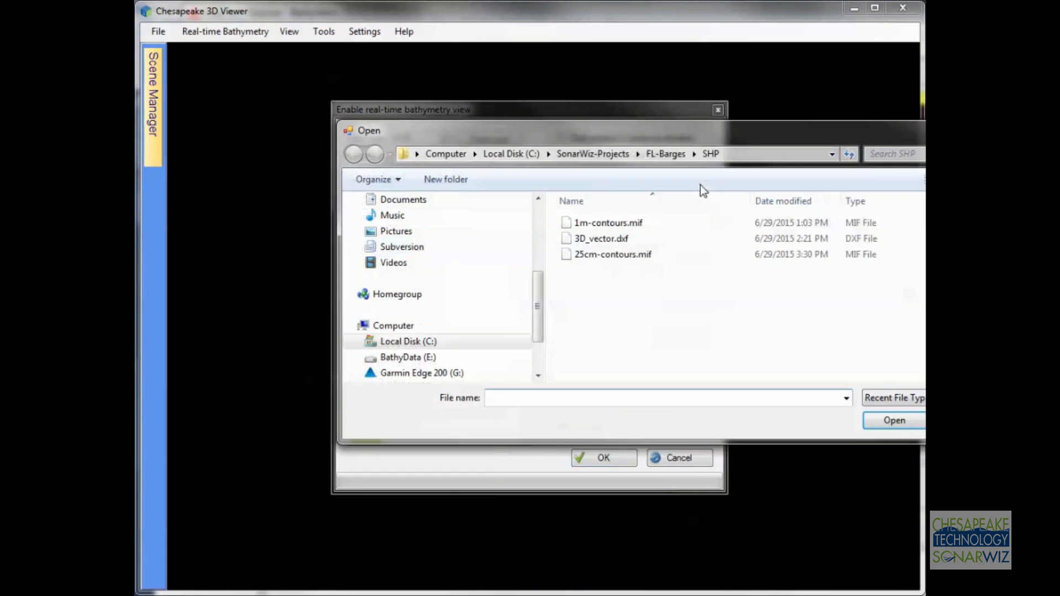
pyautogui.click(613, 254)
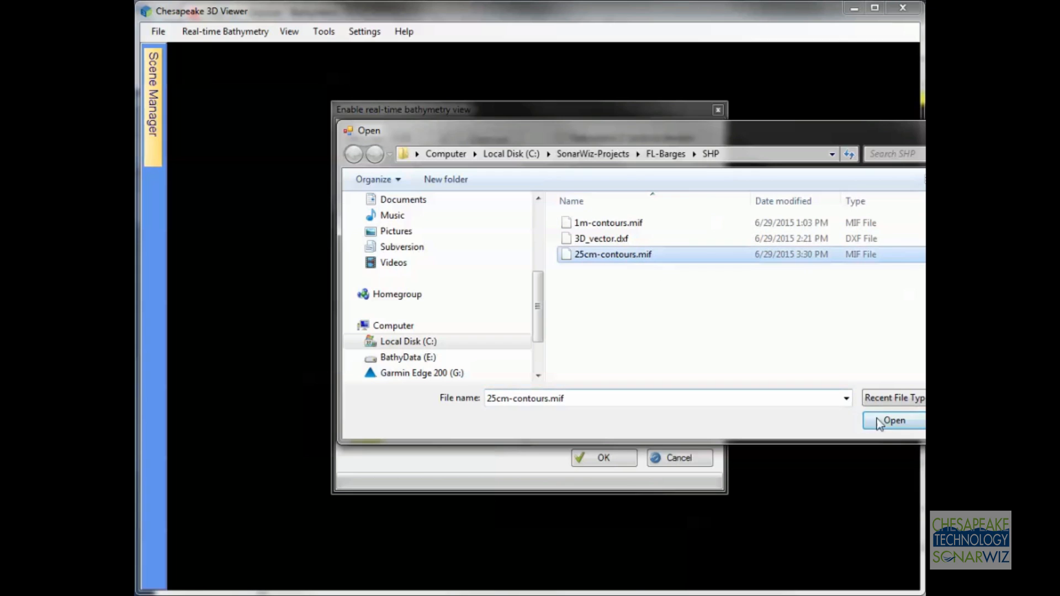
pyautogui.click(893, 420)
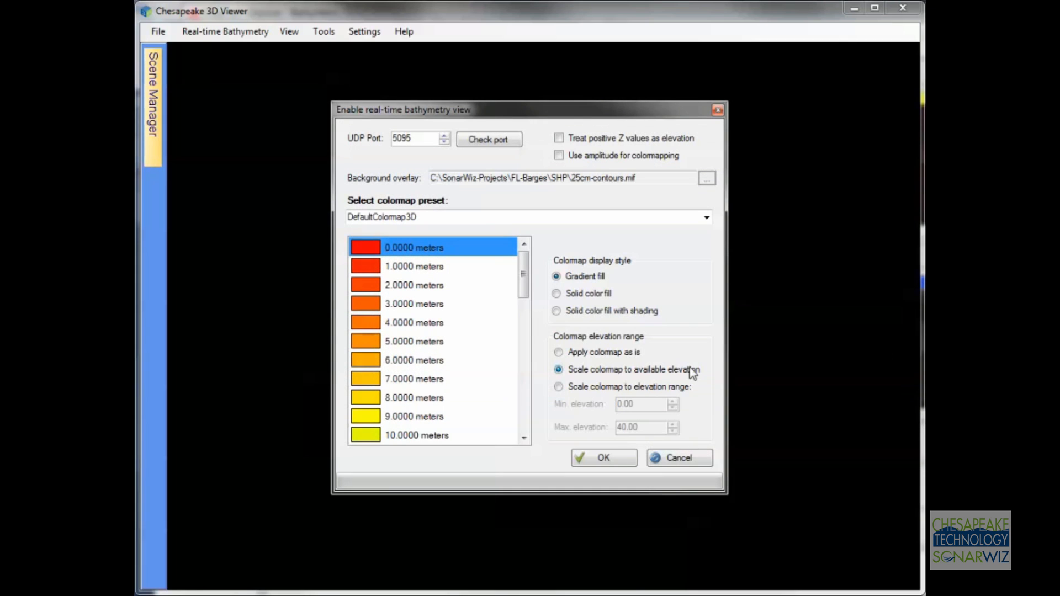
pyautogui.click(602, 457)
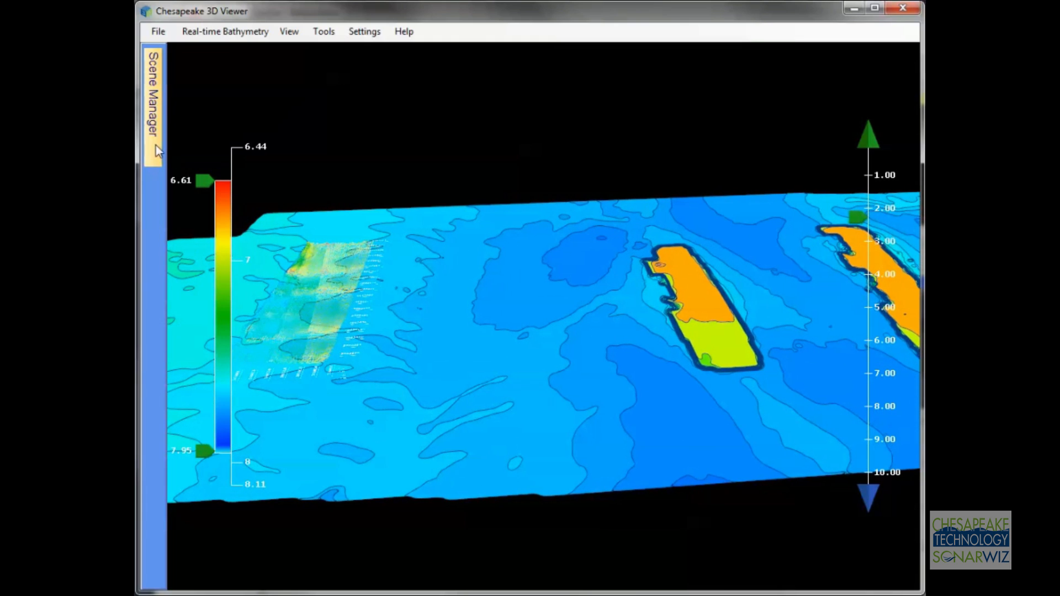
# In Scene Manager, toggle the 25cm-contours.mif overlay's filled areas and lines off and back on
pyautogui.click(152, 101)
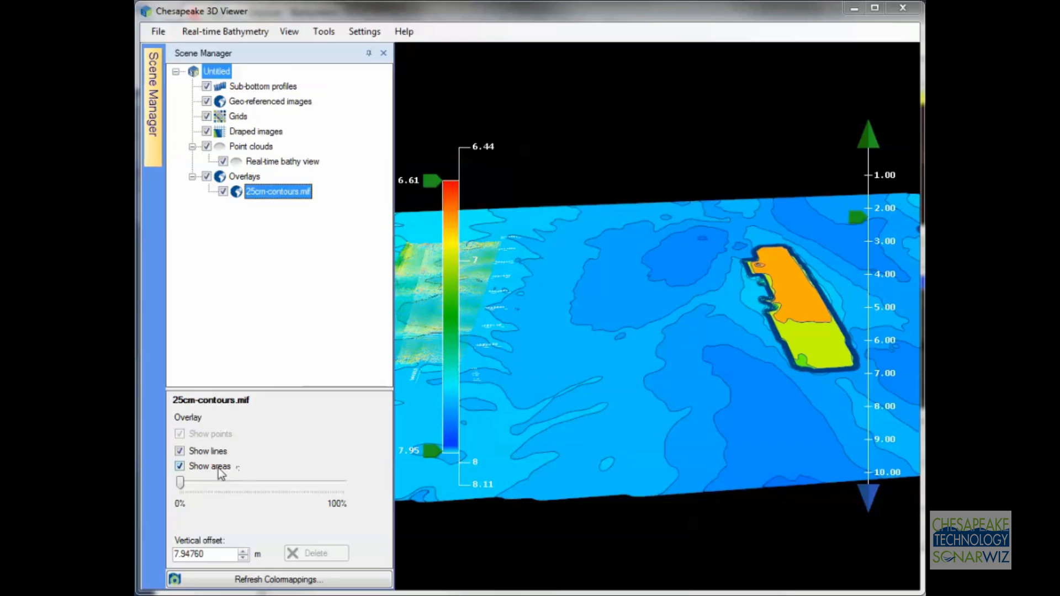
pyautogui.click(179, 466)
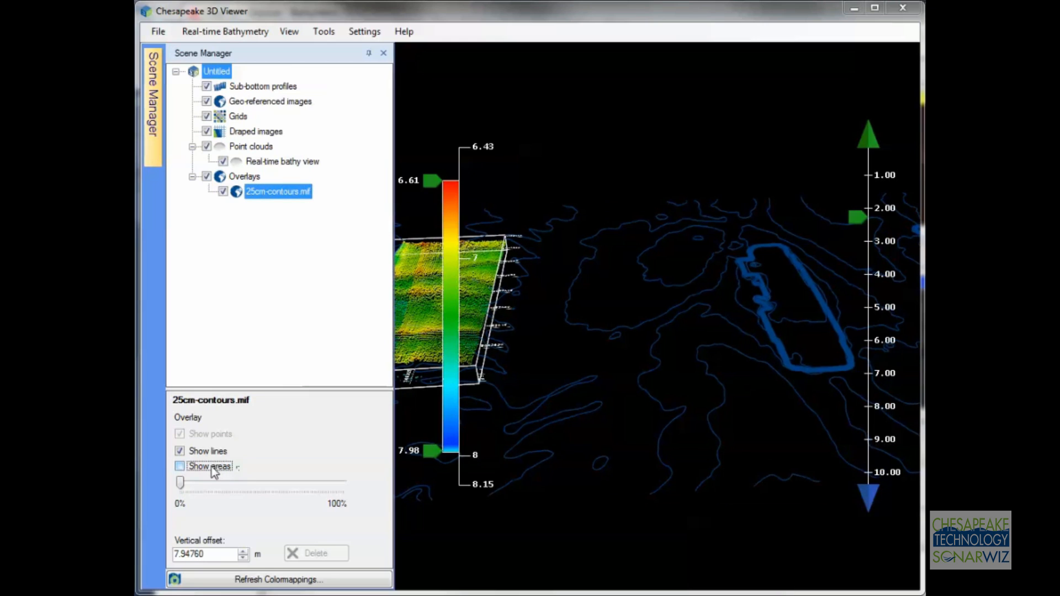
pyautogui.click(180, 466)
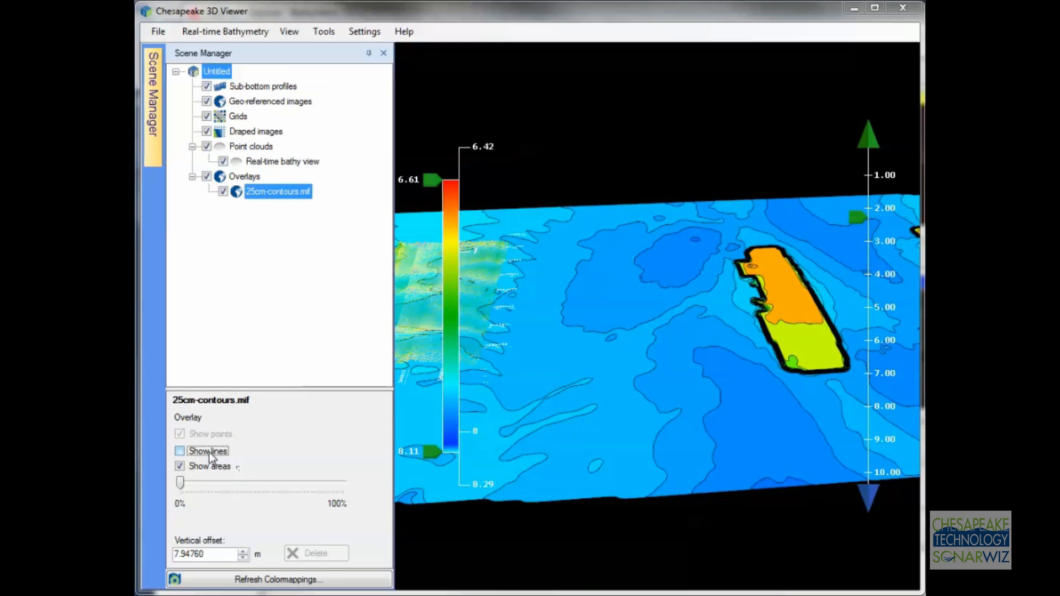
pyautogui.click(180, 451)
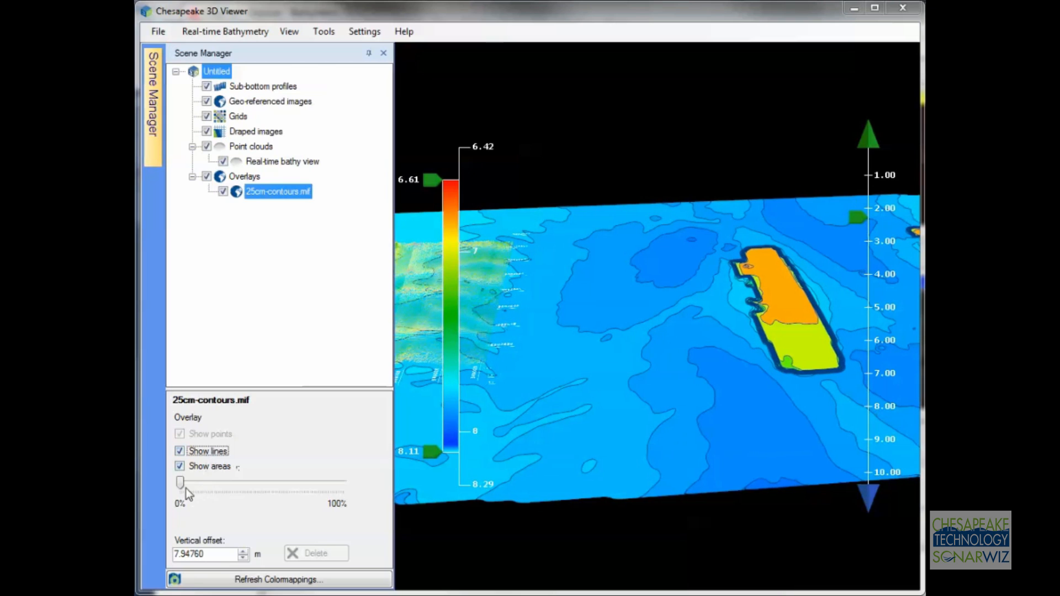
# Slide the overlay's transparency up to nearly full, then back to 0% opaque
pyautogui.moveTo(180, 482); pyautogui.dragTo(252, 482)
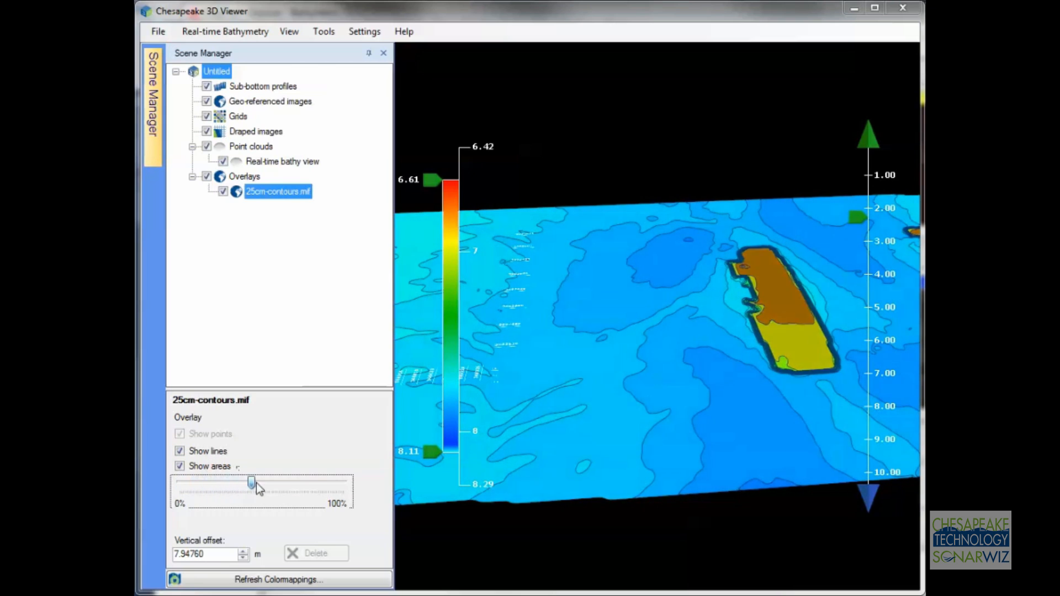
pyautogui.moveTo(252, 486); pyautogui.dragTo(334, 485)
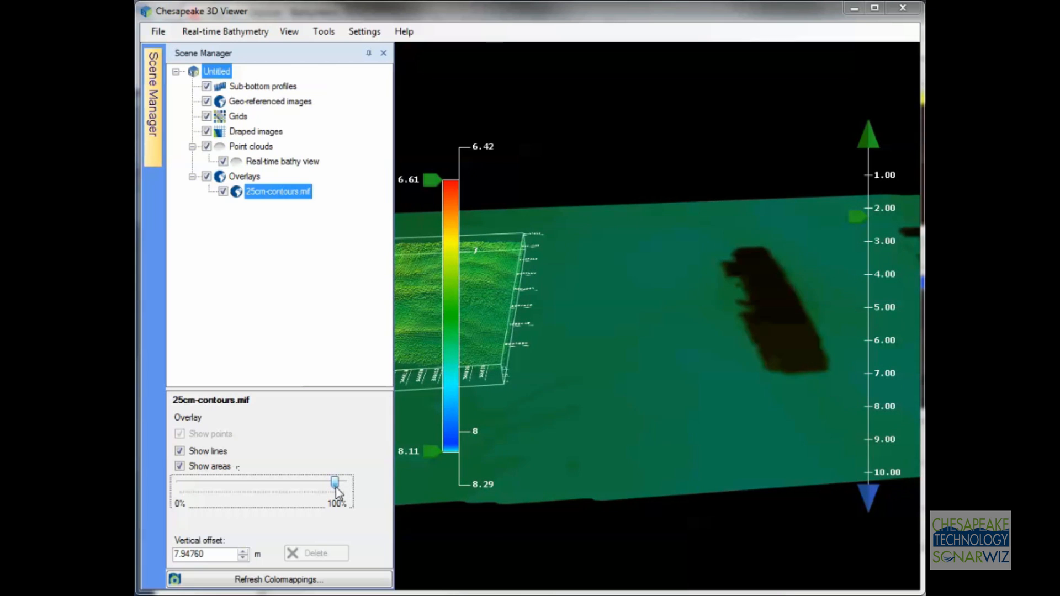
pyautogui.moveTo(336, 483); pyautogui.dragTo(178, 484)
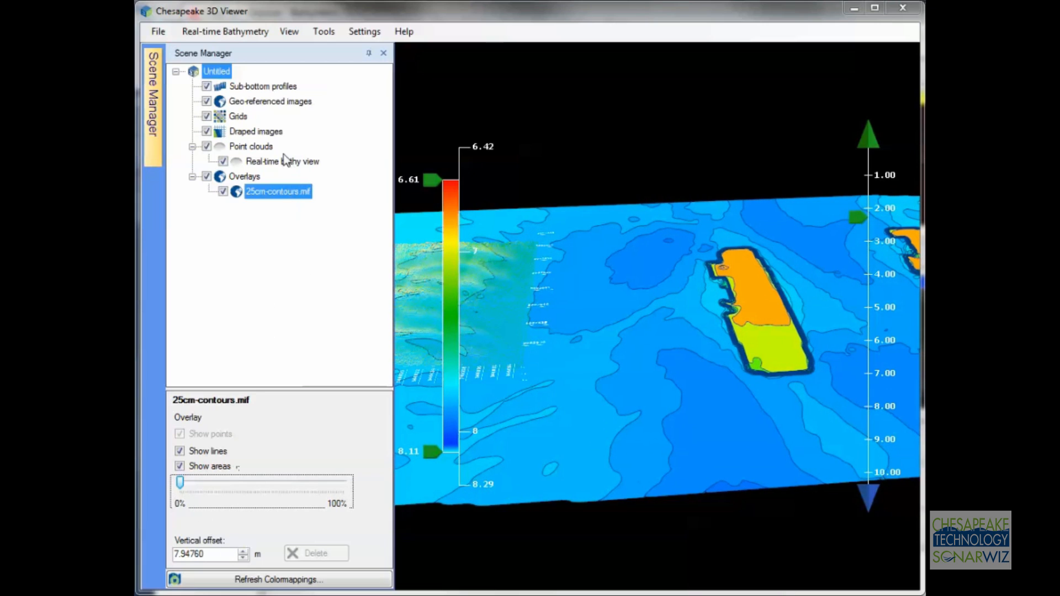
# Raise the Real-time bathy view's point size to 2.5 and close the Scene Manager
pyautogui.click(282, 161)
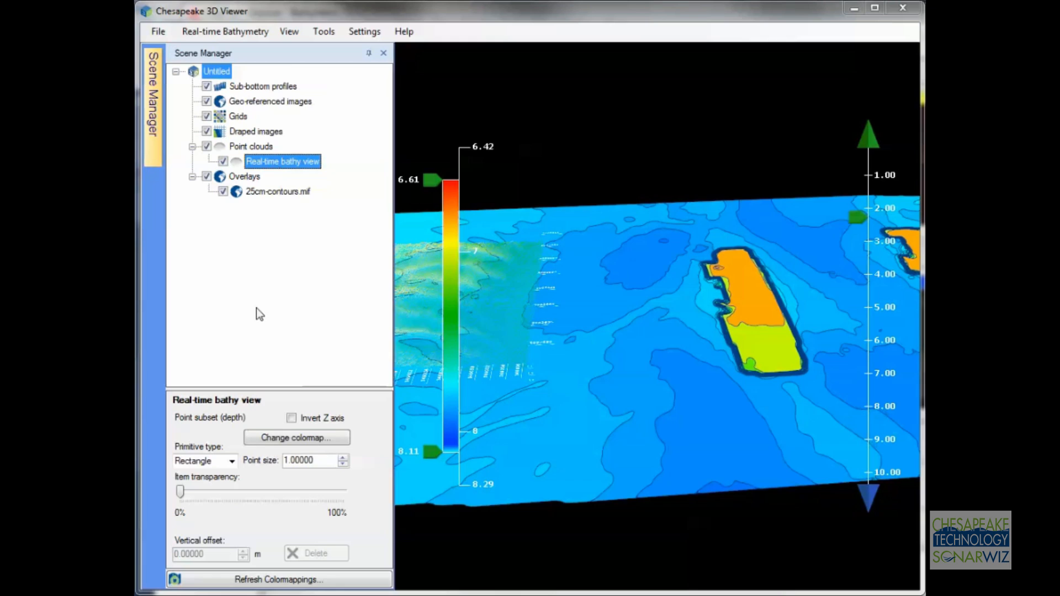
pyautogui.click(342, 457)
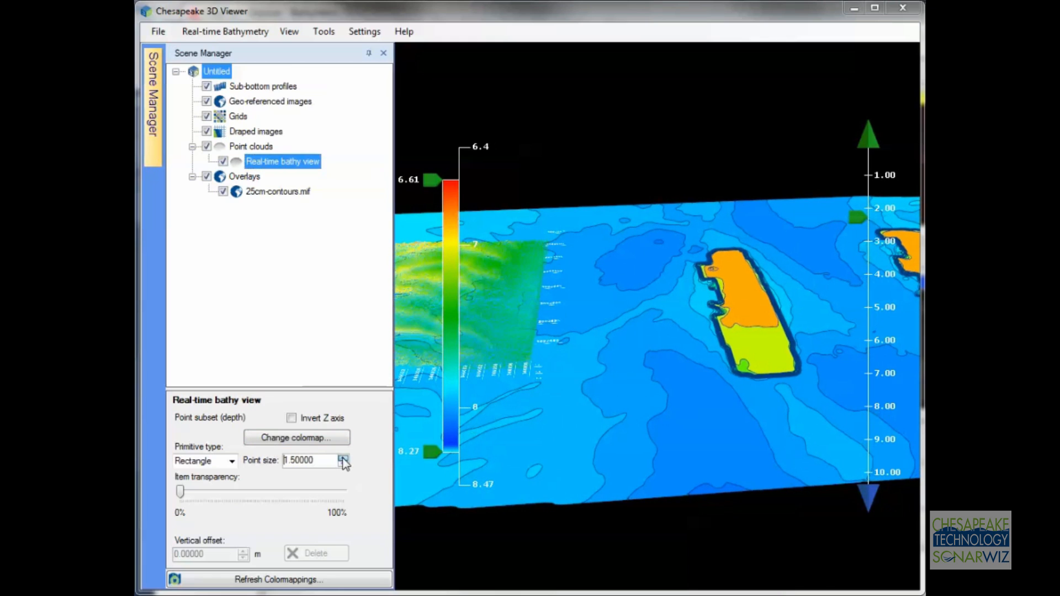
pyautogui.click(342, 457)
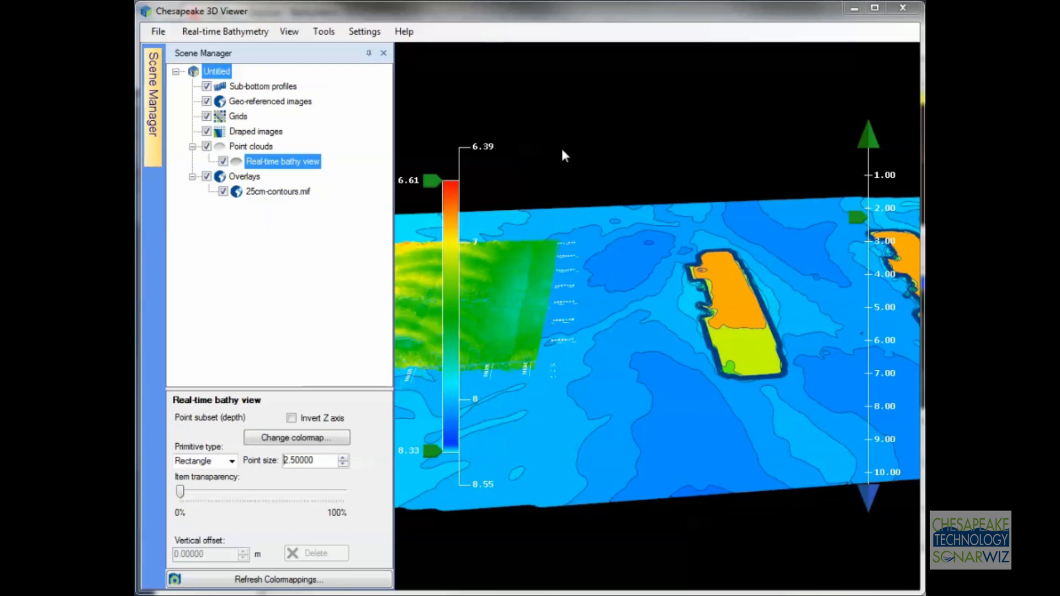
pyautogui.click(383, 53)
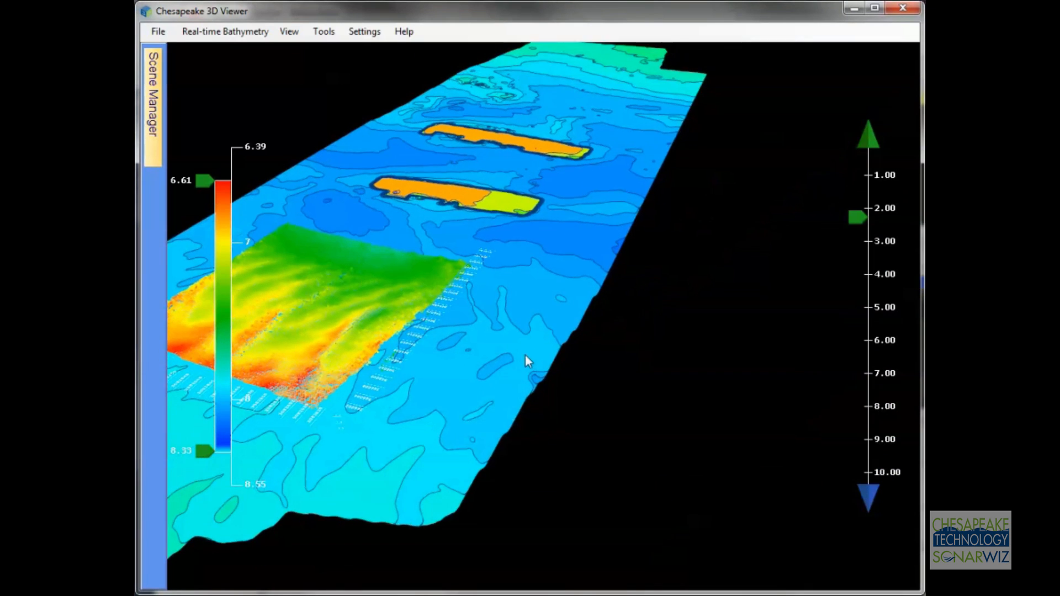